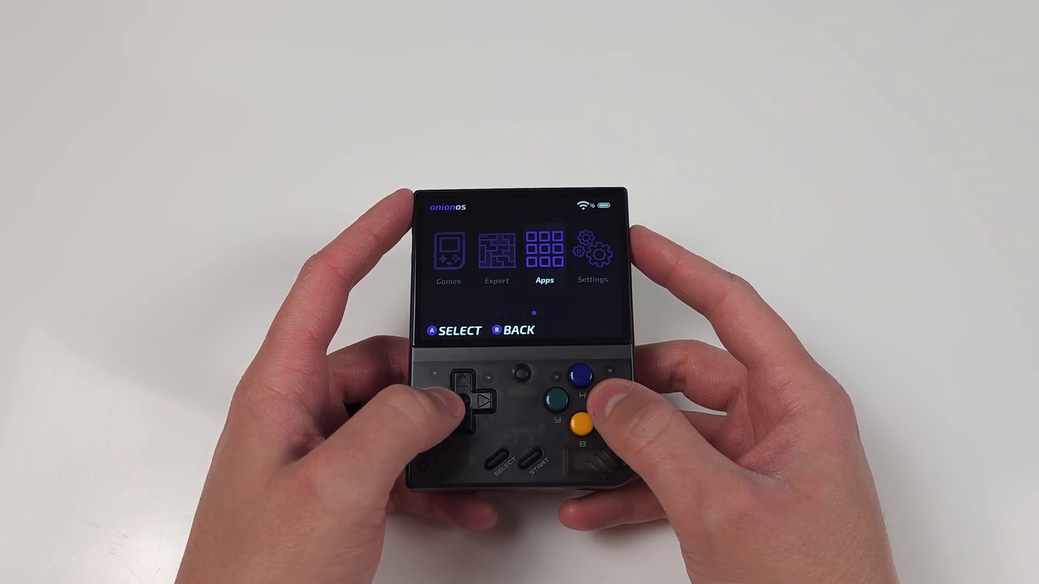
- Browse the Game Boy list and Favorites, then enter Games showing GB, GBA, GBC, NES, PSX and SNES
click(565, 374)
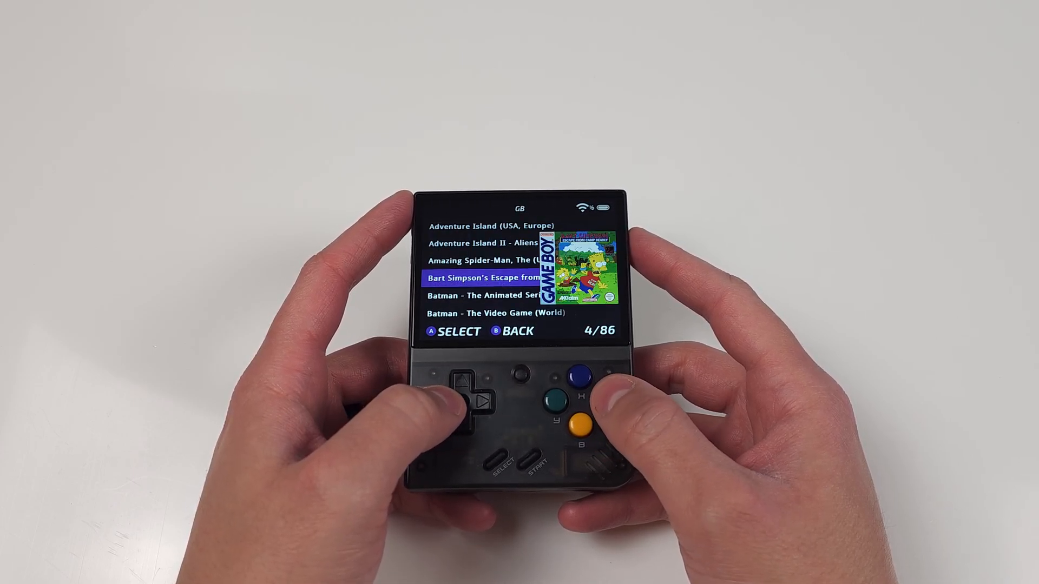
key(up)
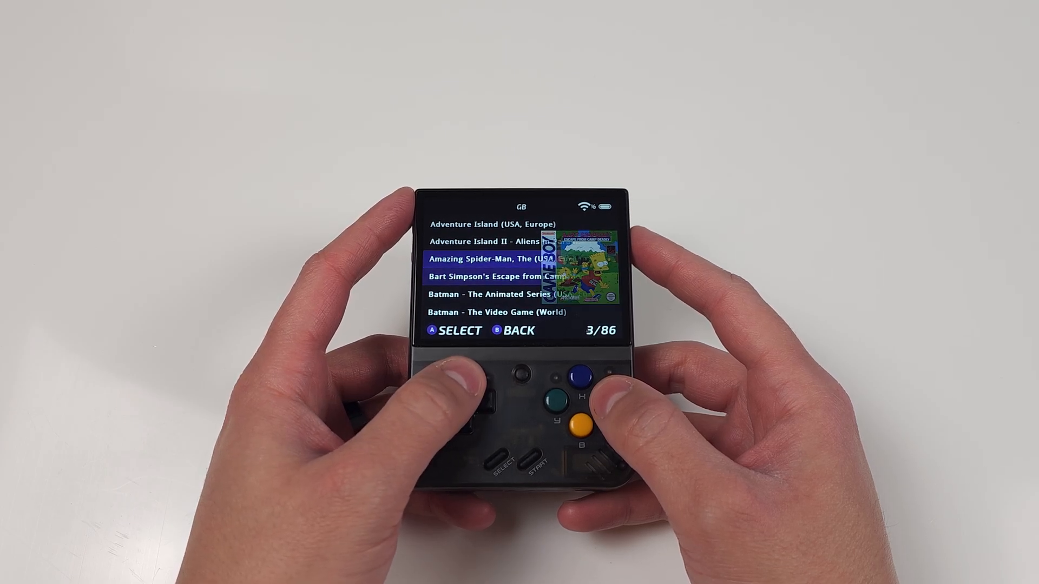
click(472, 387)
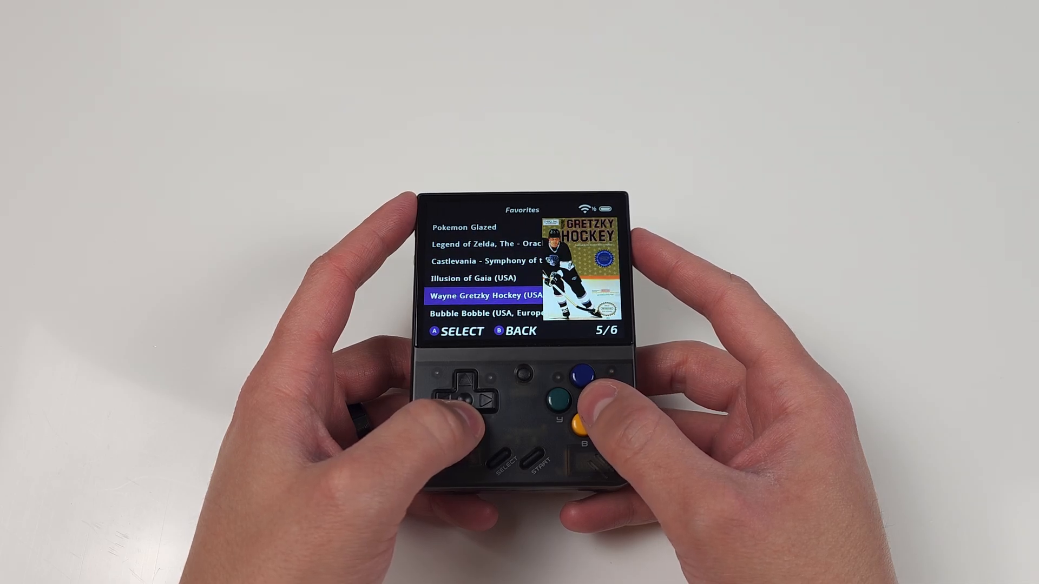
key(B)
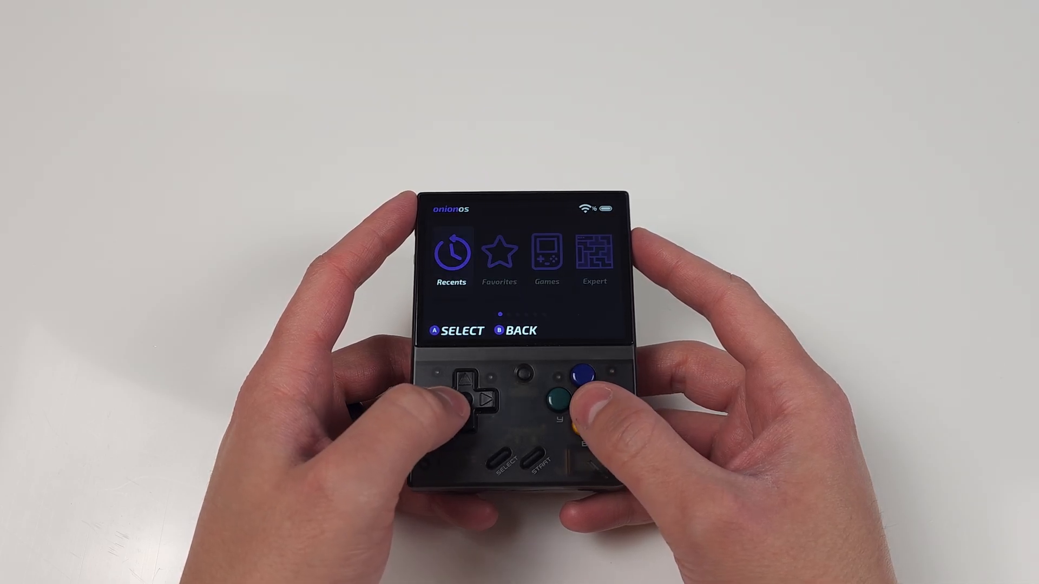
click(577, 375)
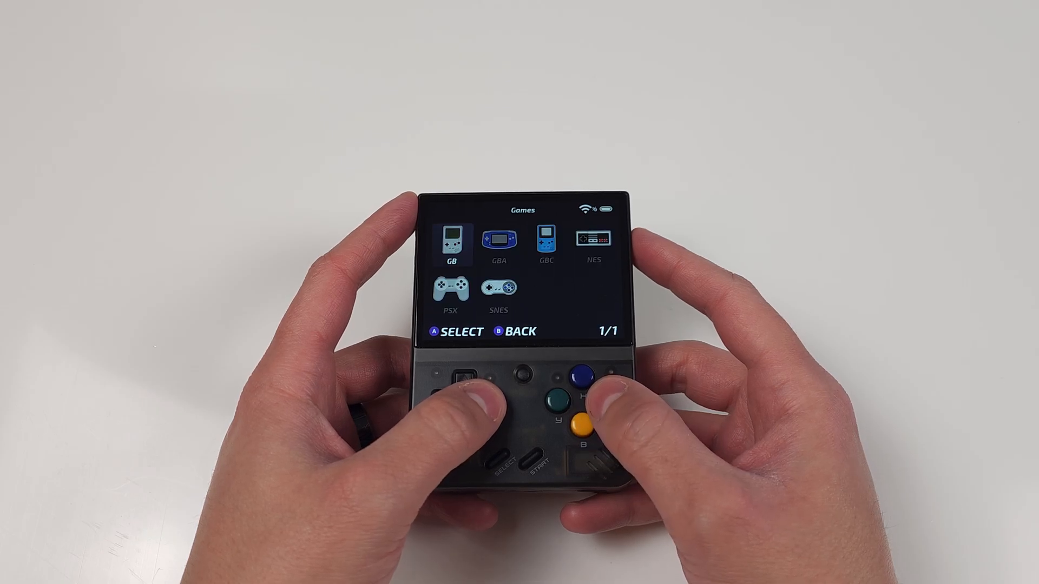
click(579, 375)
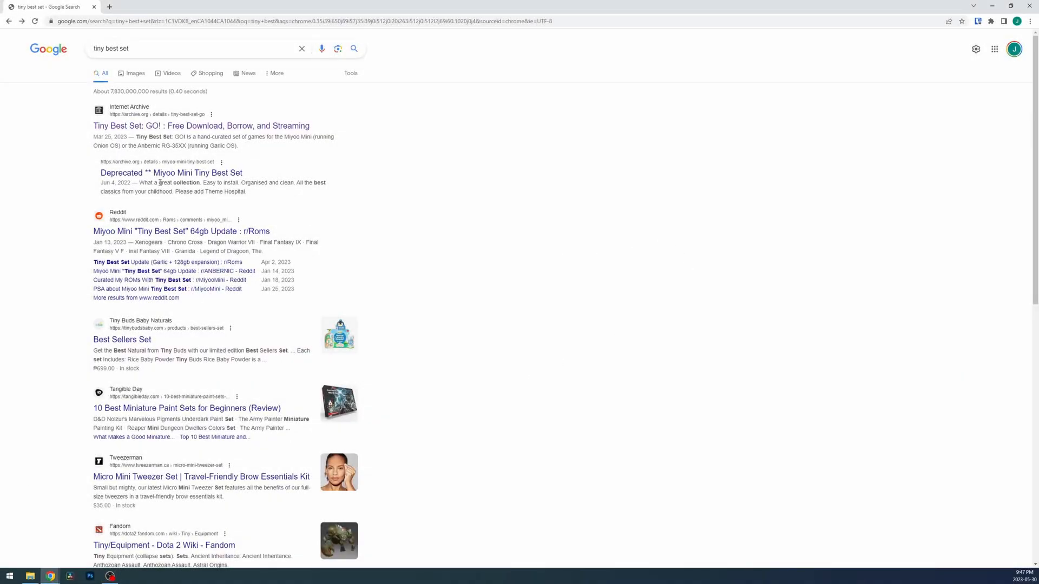
- On the Tiny Best Set: GO! page, highlight the Installation note about the Onion package manager
triple_click(110, 47)
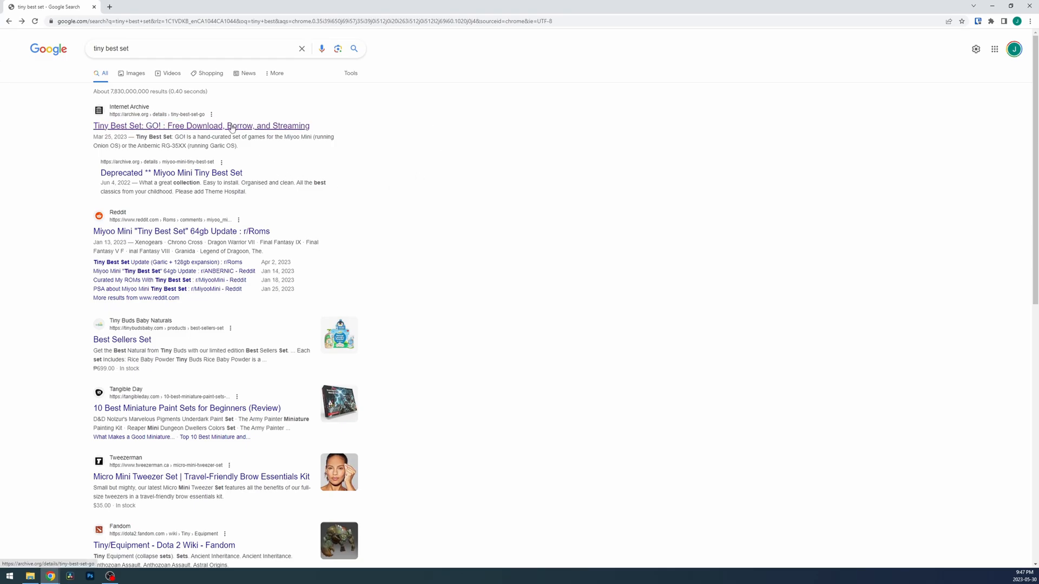
click(201, 125)
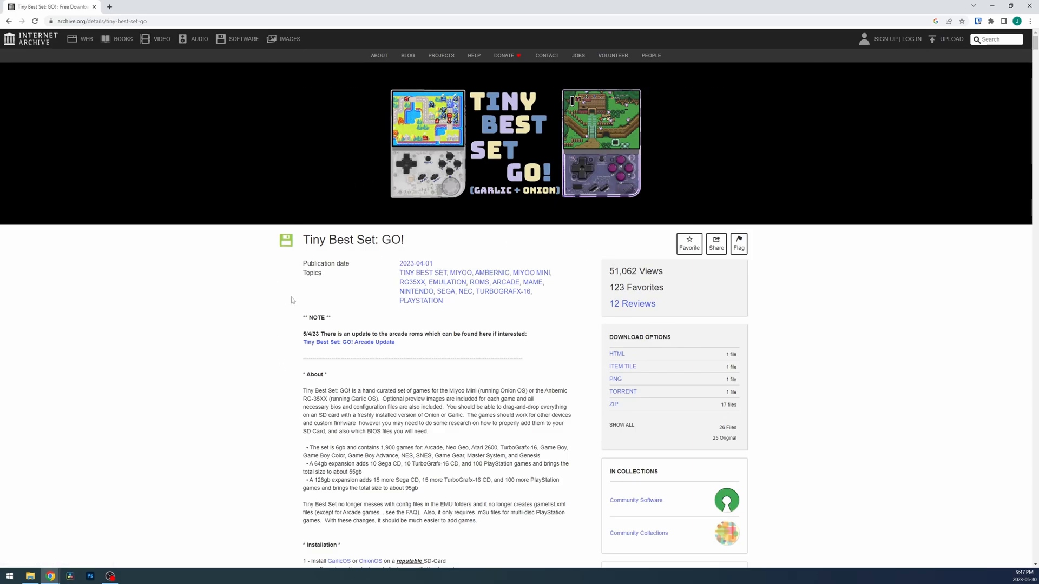
scroll(down, 3)
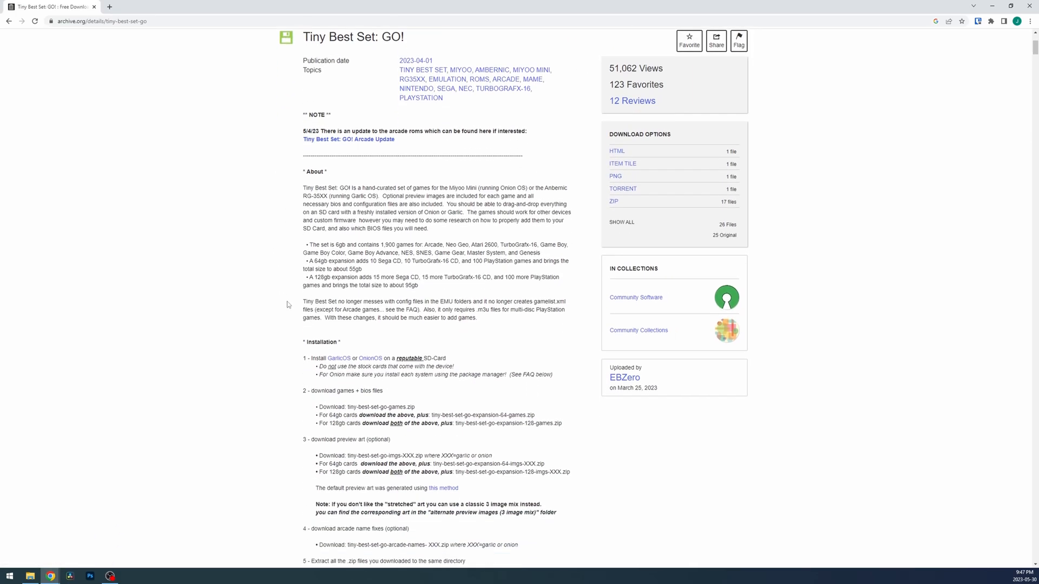
scroll(down, 3)
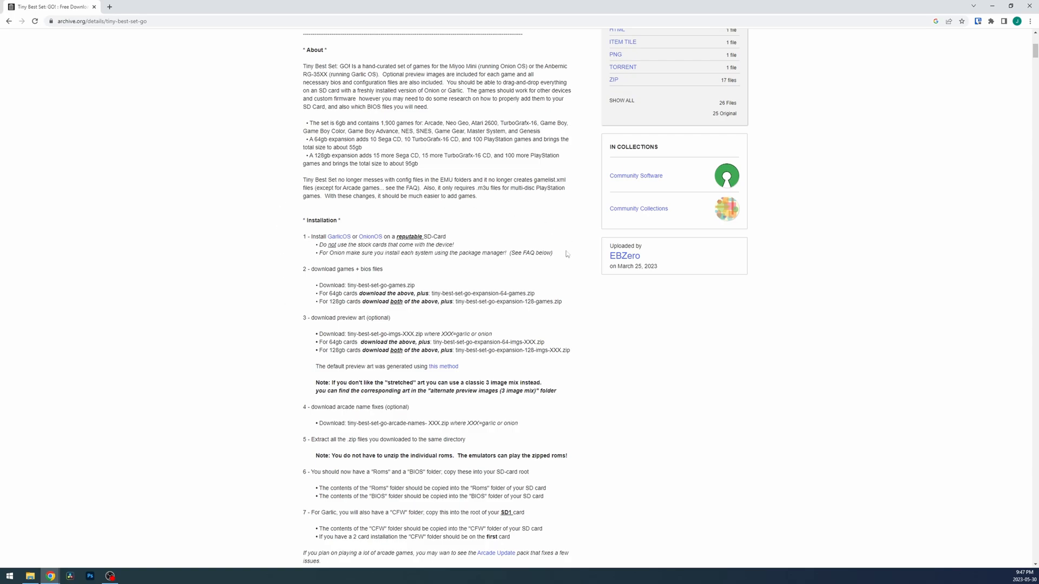
mouse_move(306, 231)
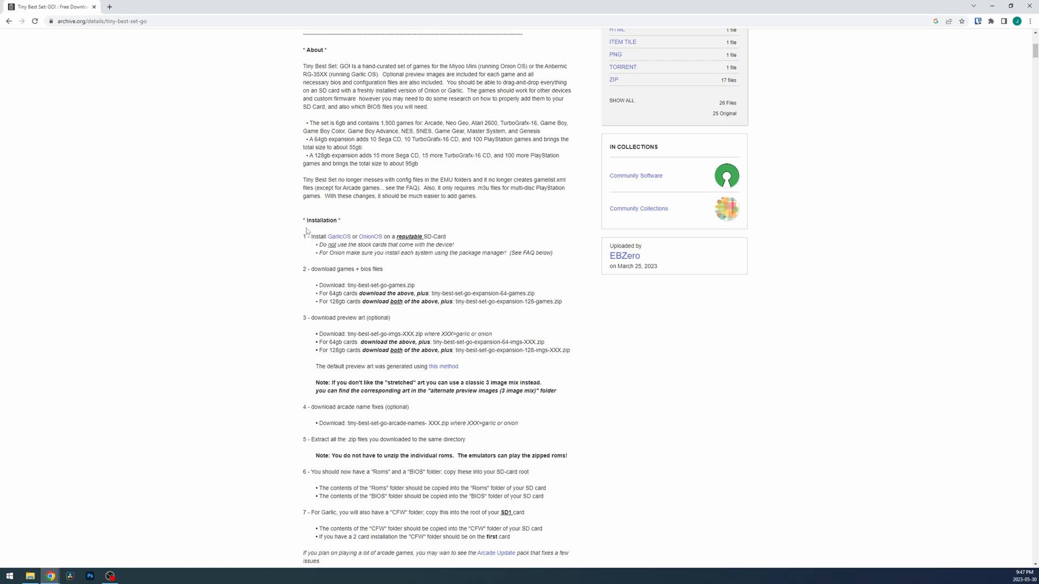
mouse_move(307, 230)
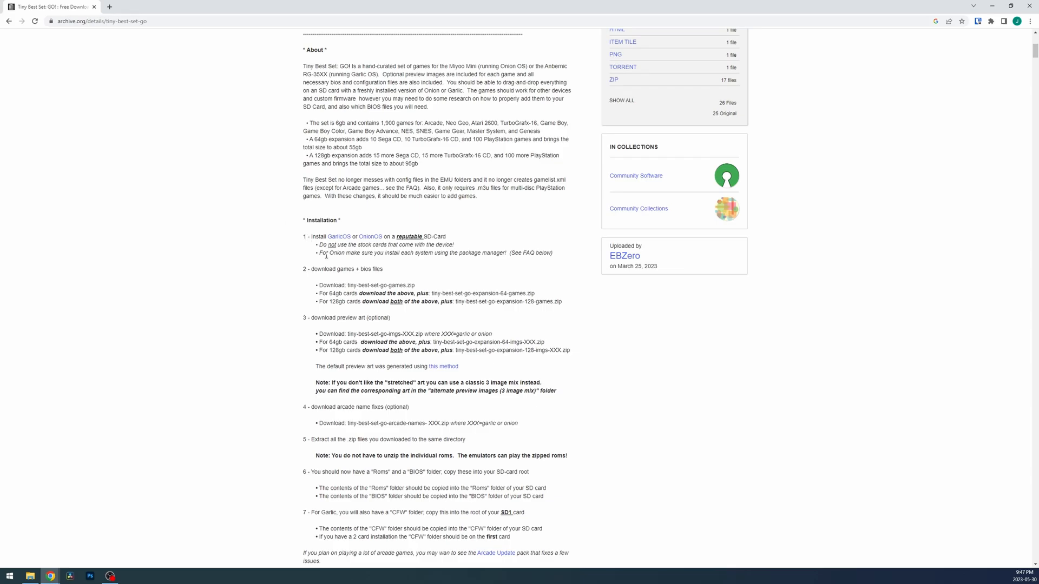
drag(316, 252, 487, 253)
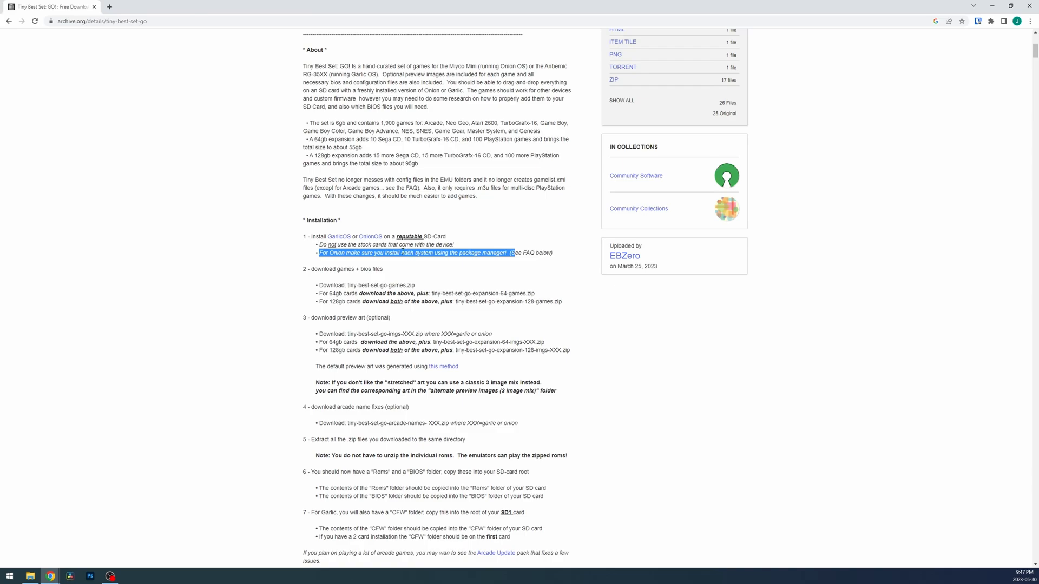
mouse_move(295, 287)
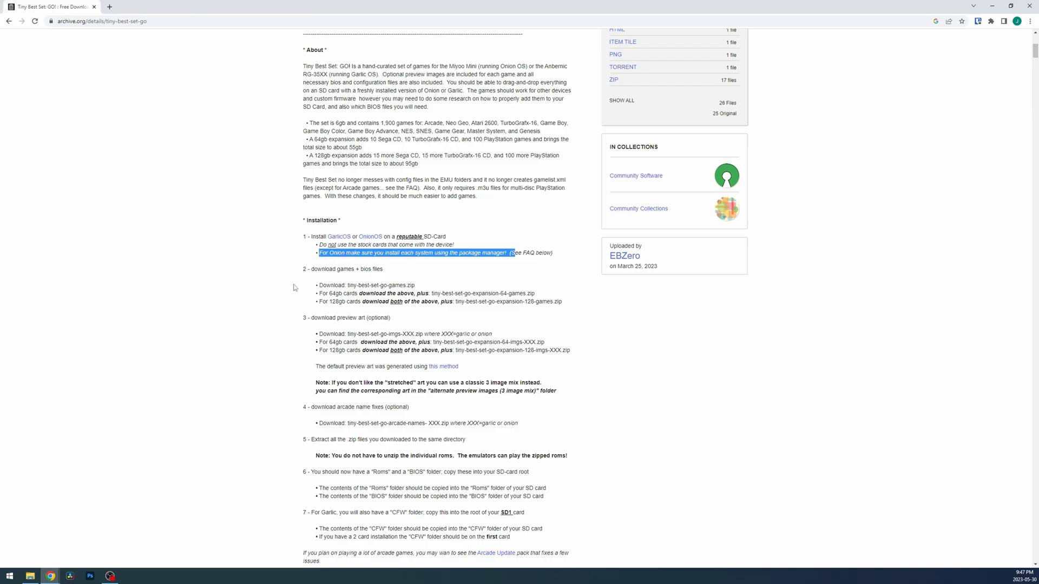
mouse_move(283, 312)
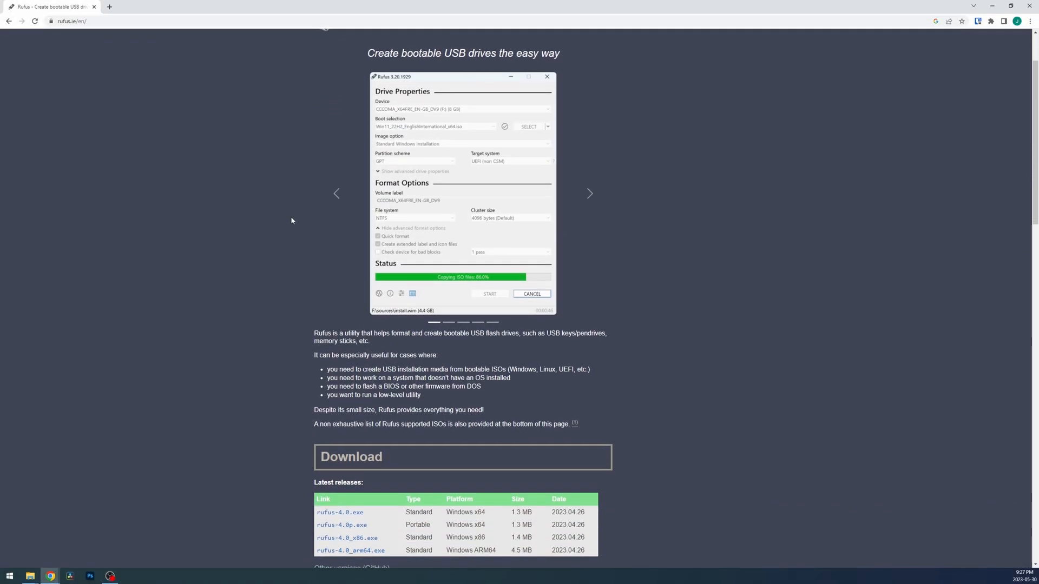
- Download rufus-4.0p.exe from the Latest releases table on the Rufus site
scroll(down, 3)
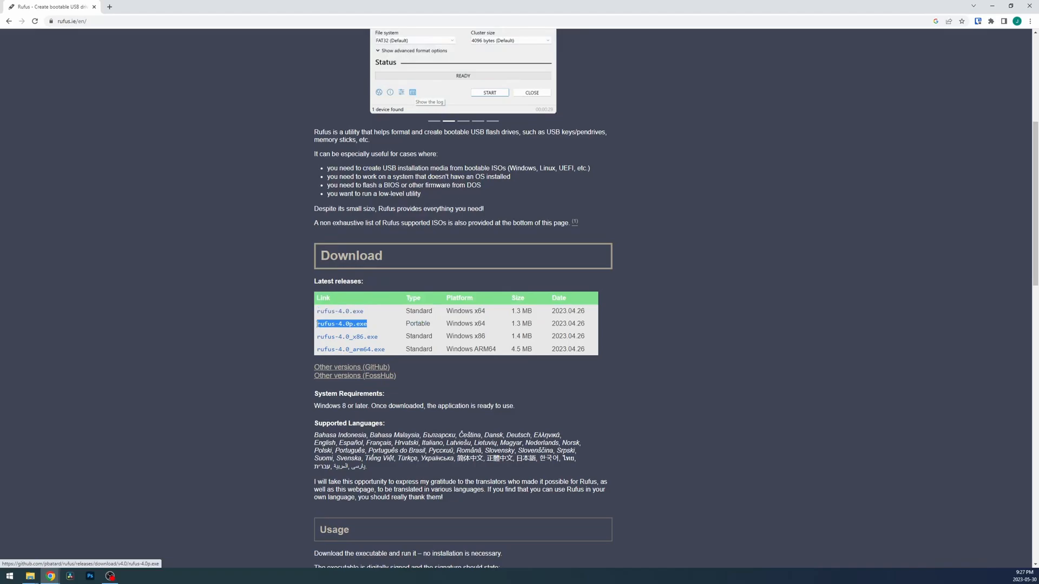
click(195, 267)
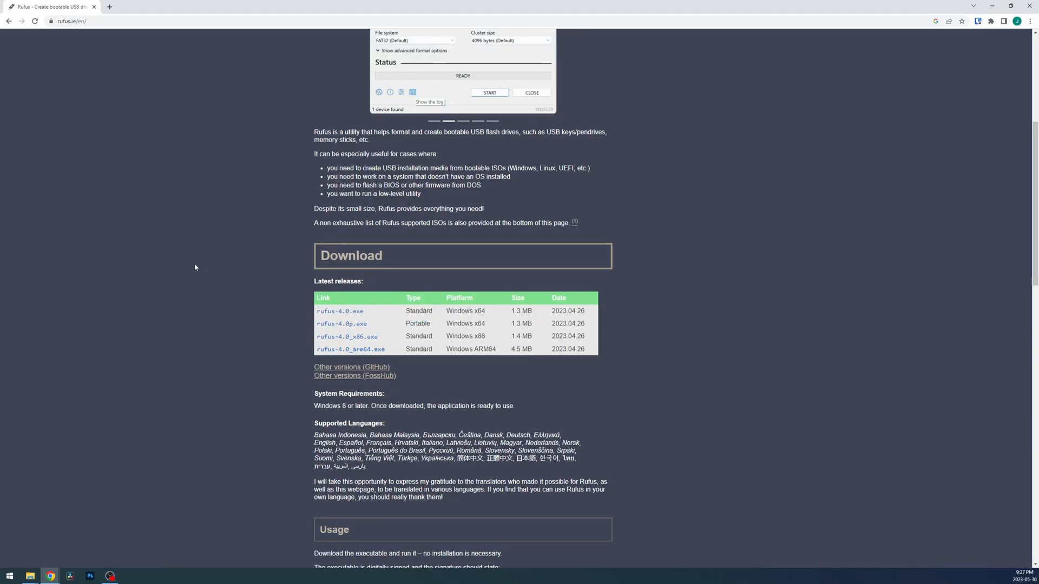
mouse_move(247, 339)
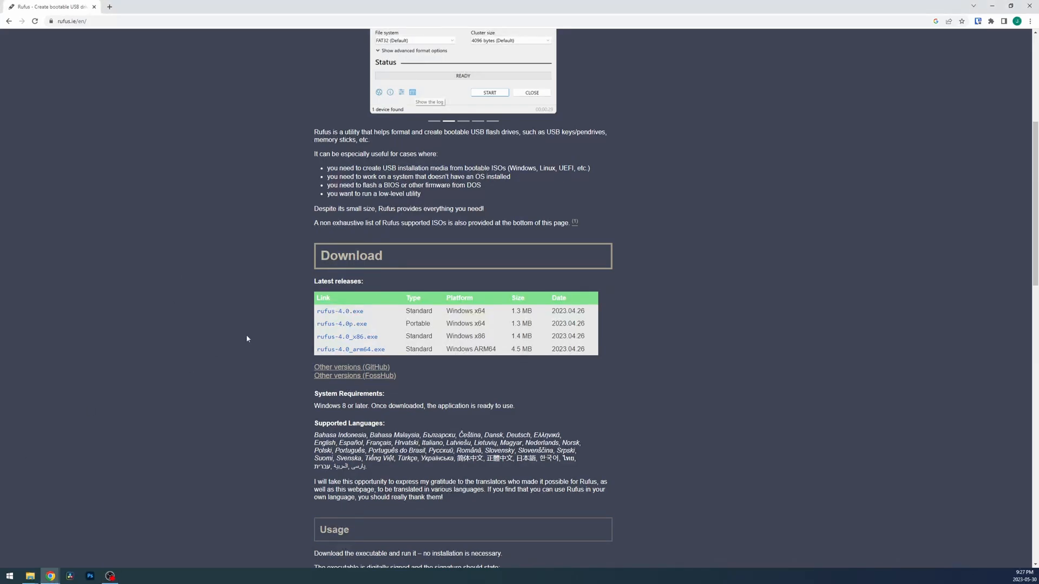
mouse_move(341, 326)
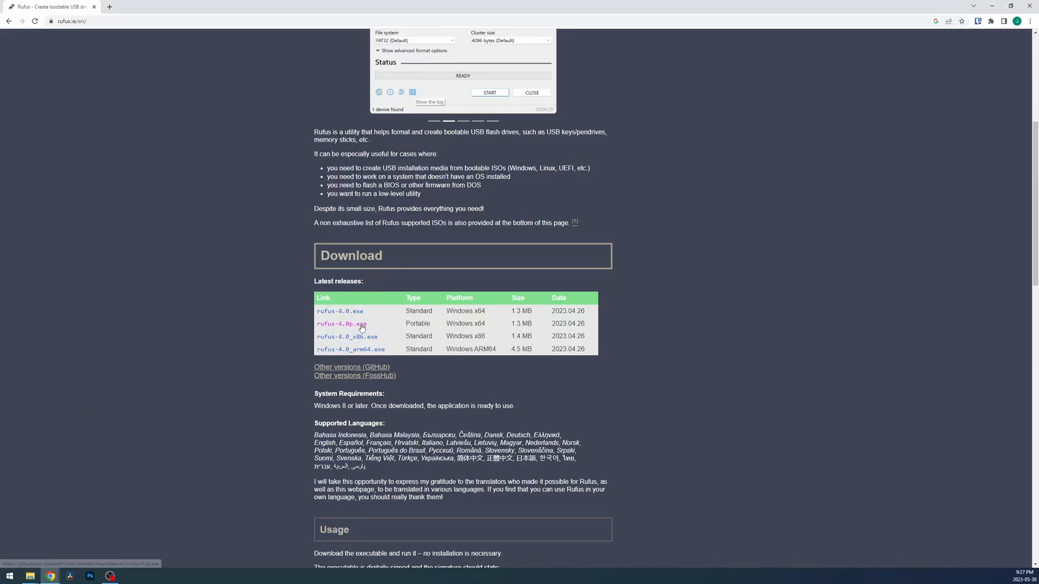
click(341, 323)
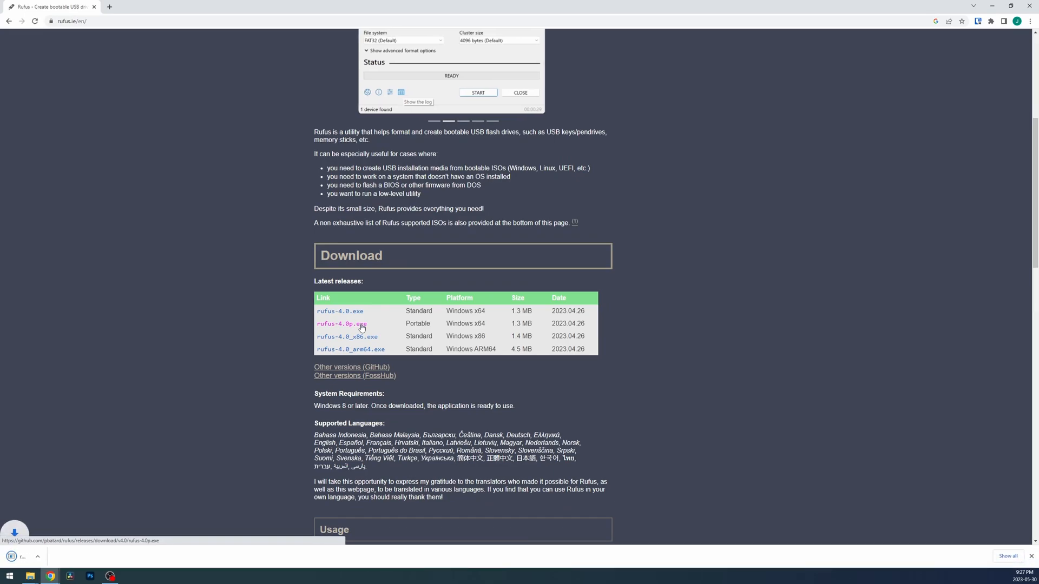
click(340, 324)
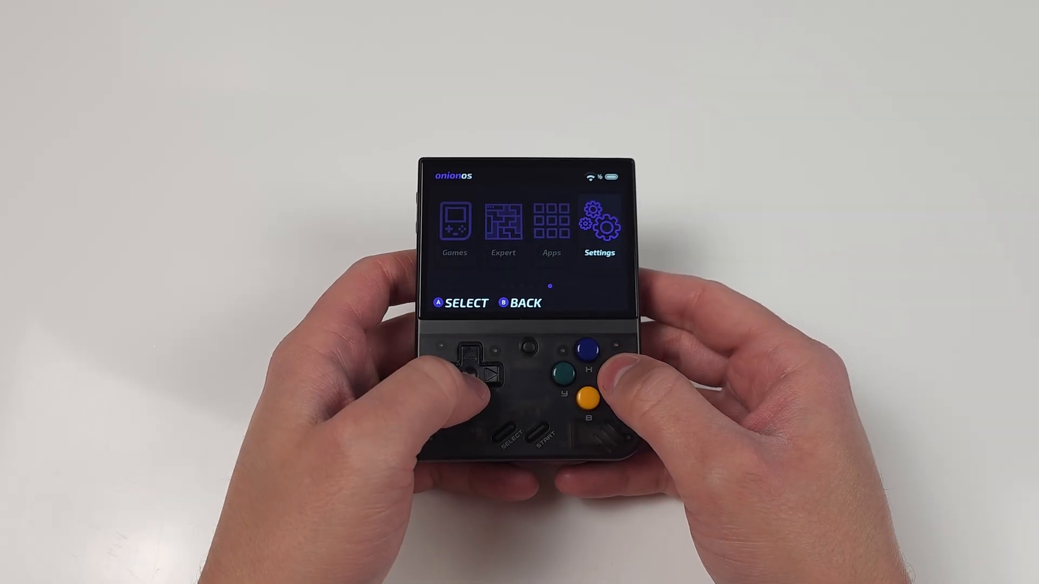
click(587, 349)
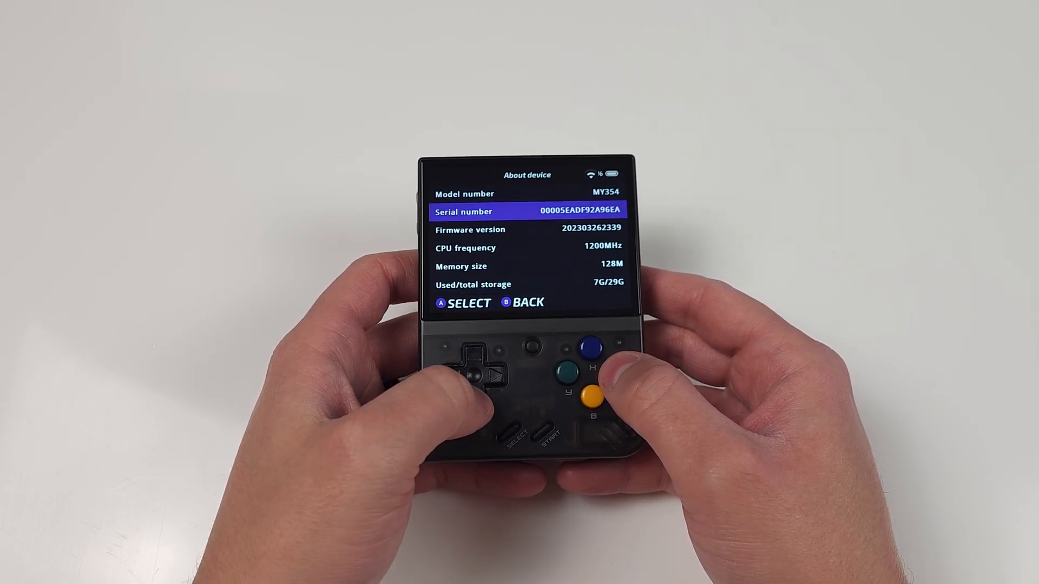
key(Down)
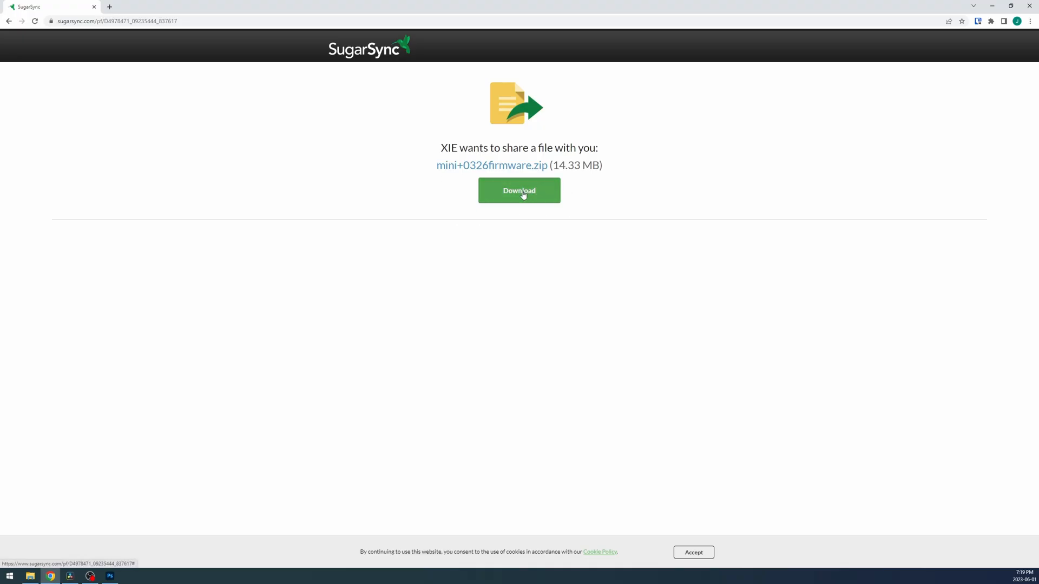
- Download mini+0326firmware.zip via the green SugarSync Download button
click(518, 191)
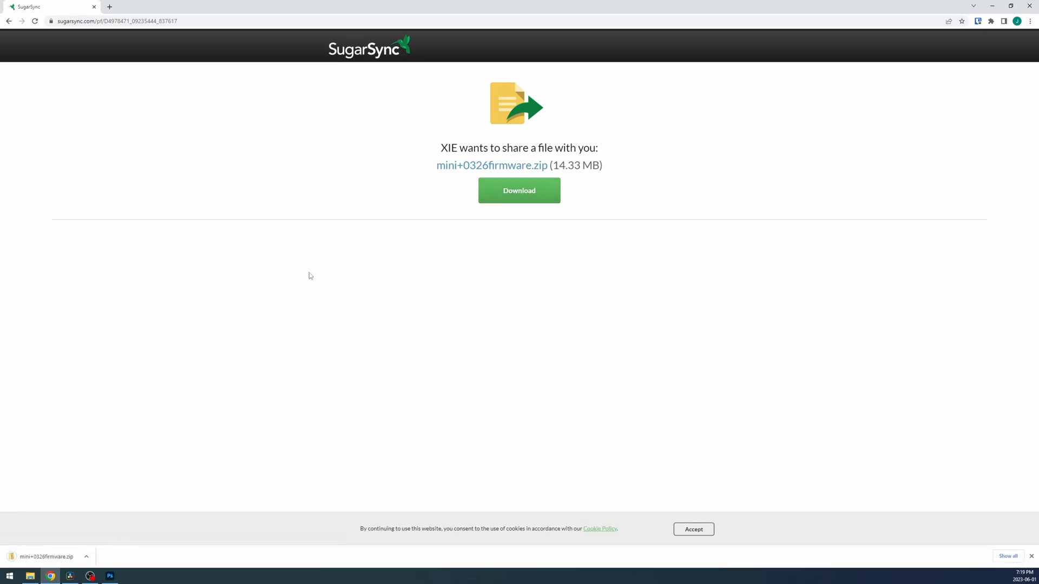
click(519, 191)
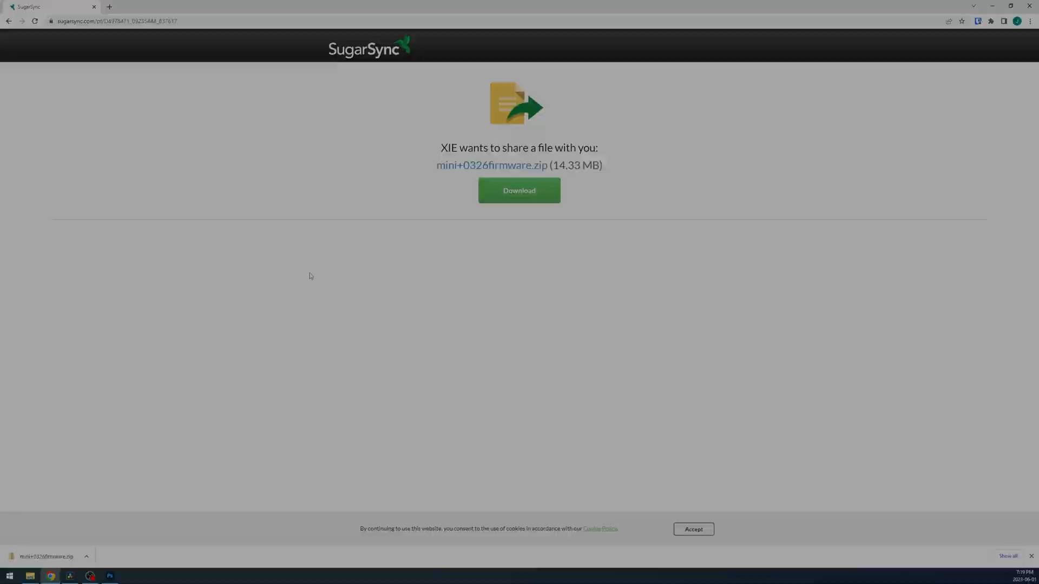
- Extract the firmware zip with 7-Zip to get miyoo354_fw.img, then open USB Drive (G:)
right_click(140, 90)
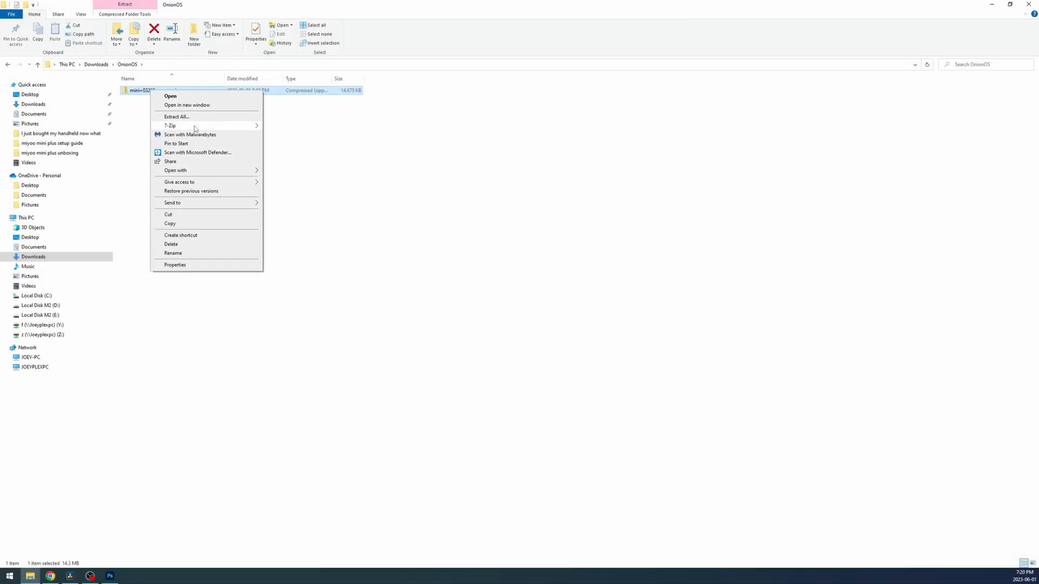
mouse_move(170, 125)
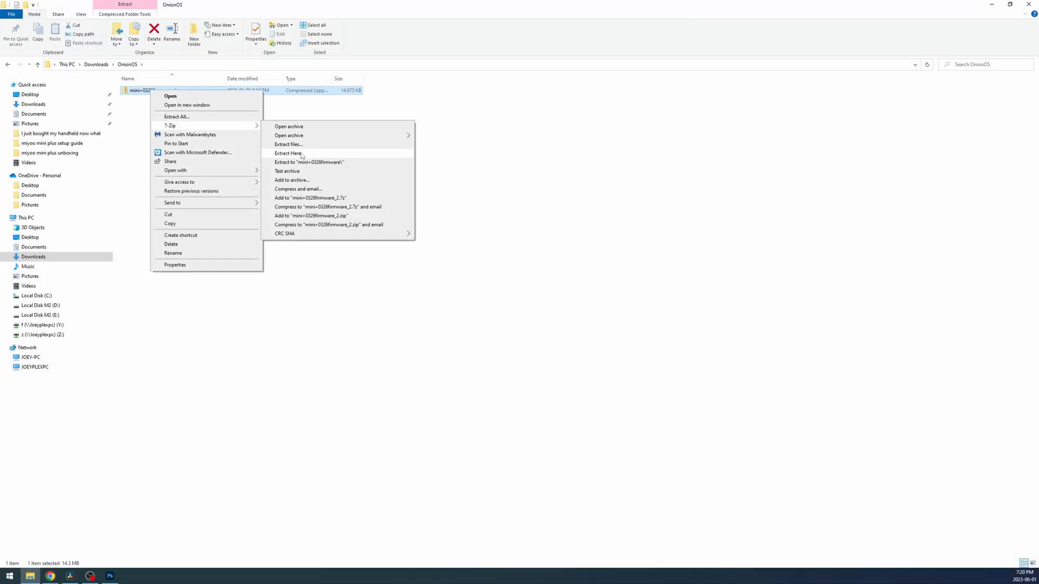
click(286, 153)
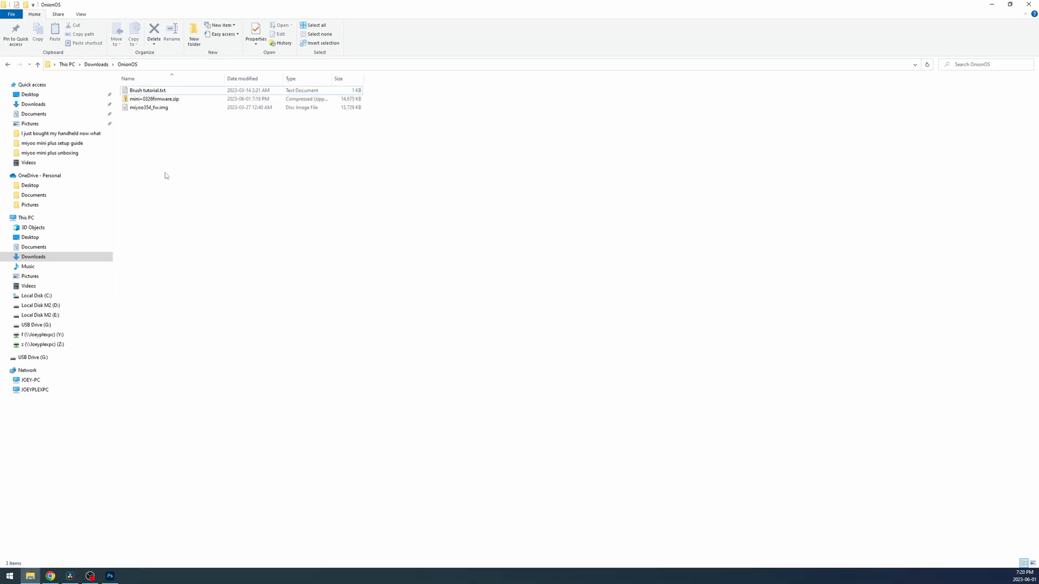
click(148, 107)
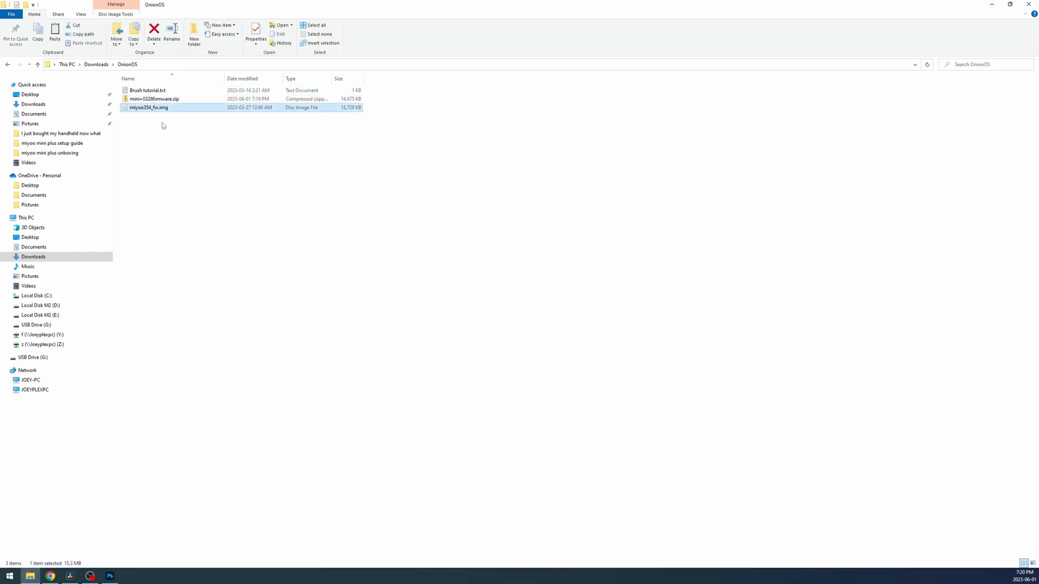
click(37, 325)
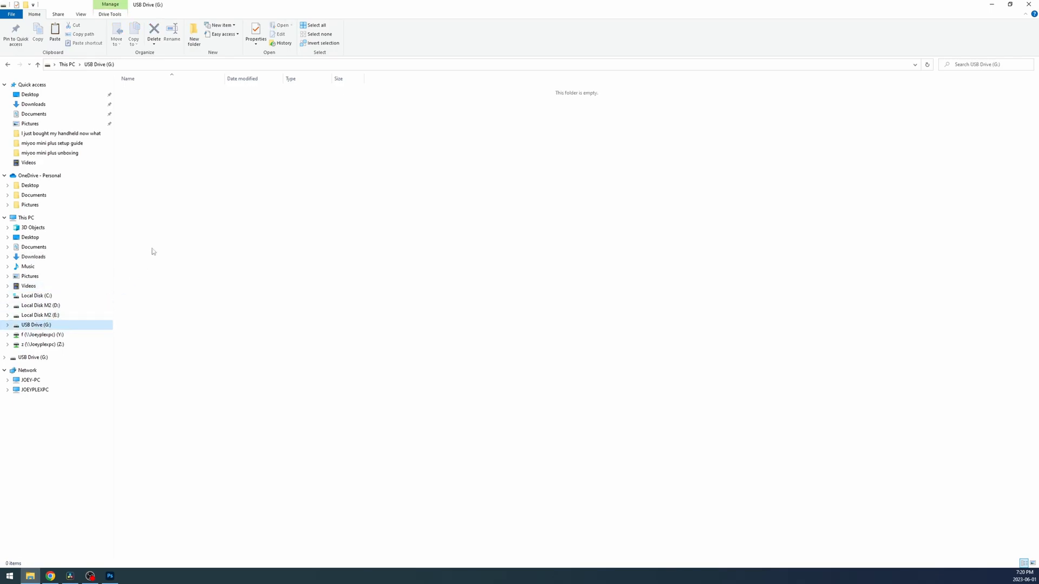